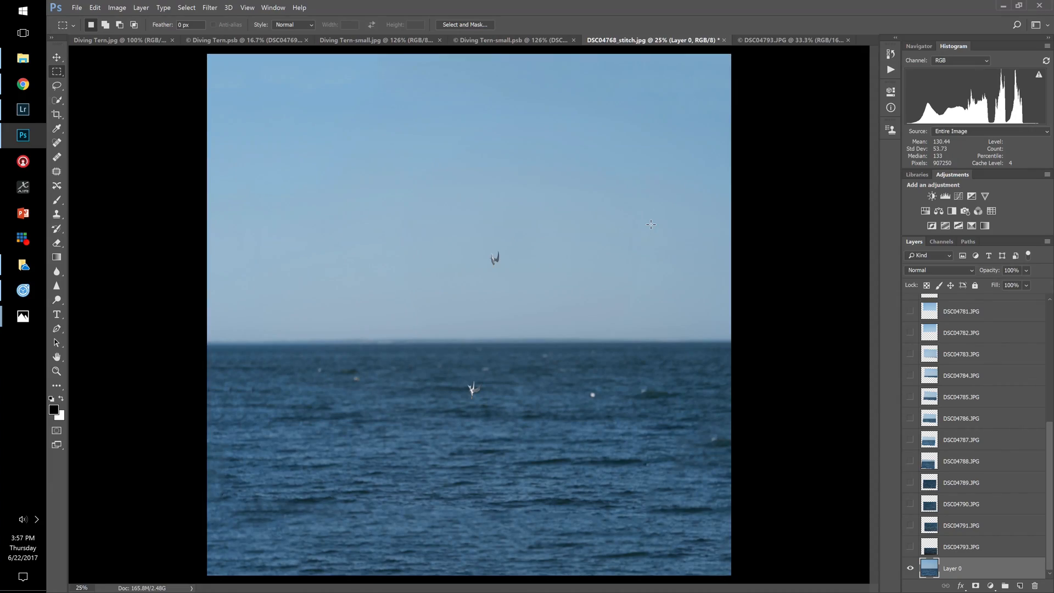
{"action": "mouse_move", "coordinate": [1010, 366]}
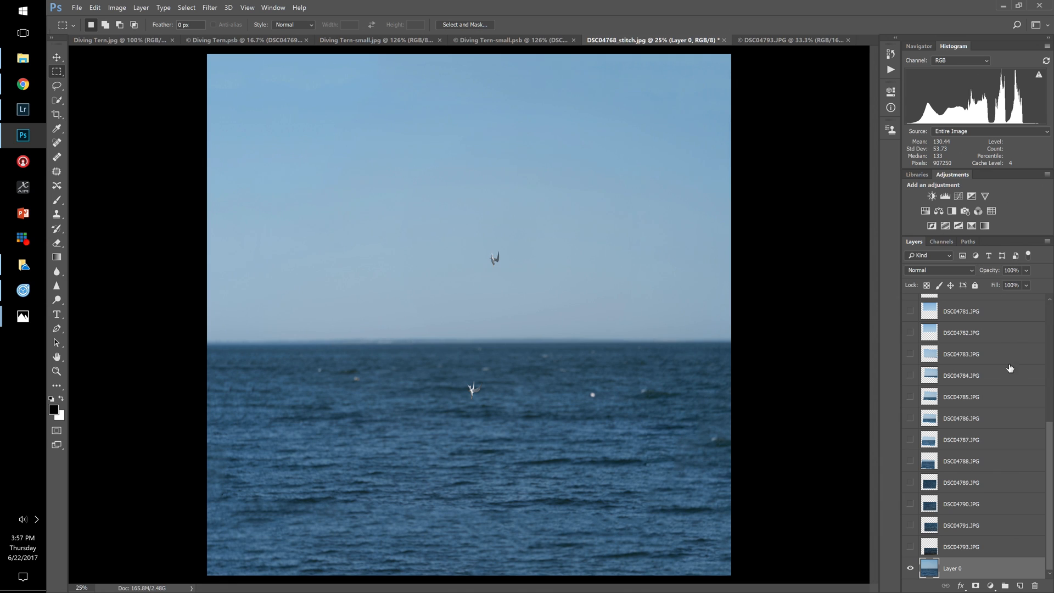
Show frame DSC04793 at about 54% opacity and shift it into alignment with Layer 0.
{"action": "left_click", "coordinate": [910, 547]}
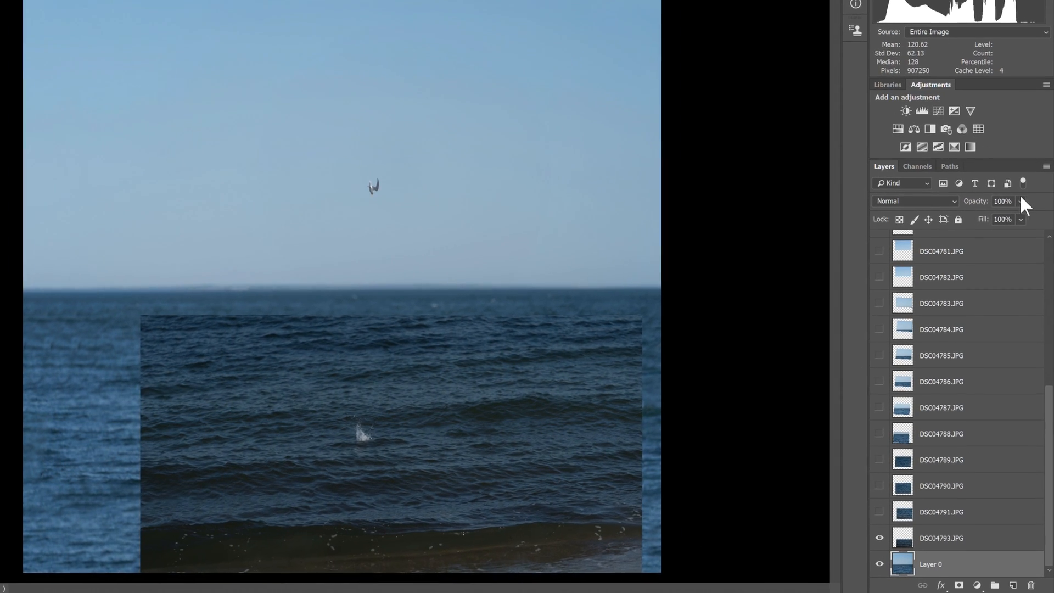
{"action": "left_click_drag", "start_coordinate": [1019, 200], "coordinate": [1000, 207]}
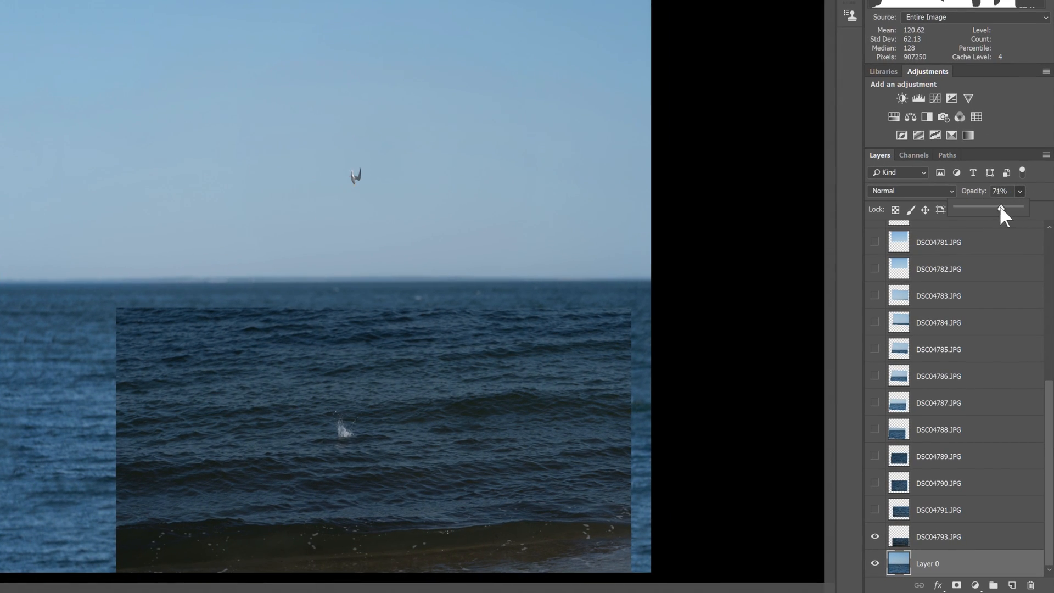
{"action": "left_click_drag", "start_coordinate": [1000, 209], "coordinate": [1019, 209]}
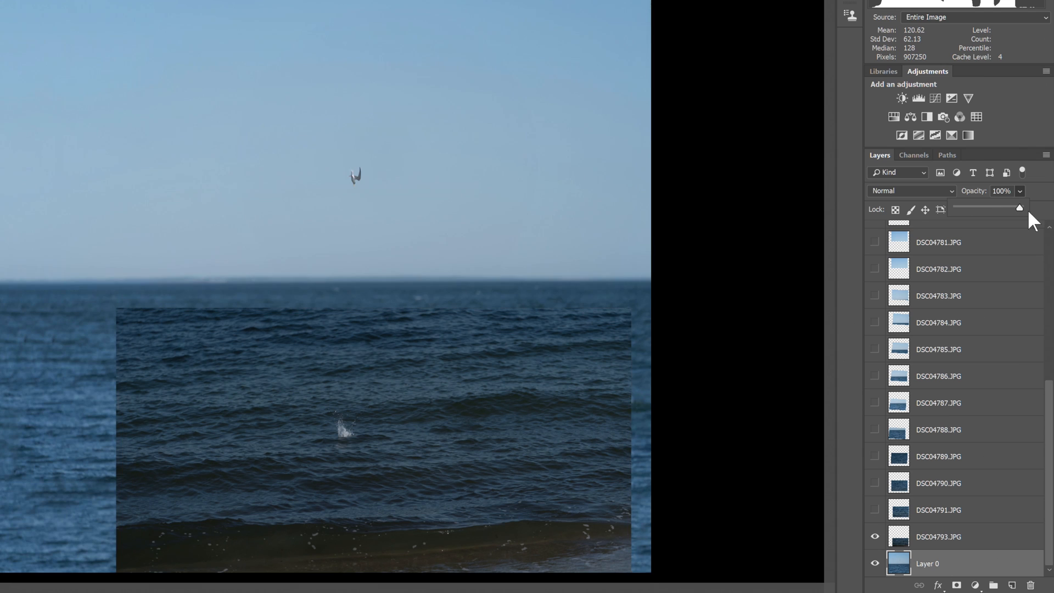
{"action": "left_click", "coordinate": [936, 551]}
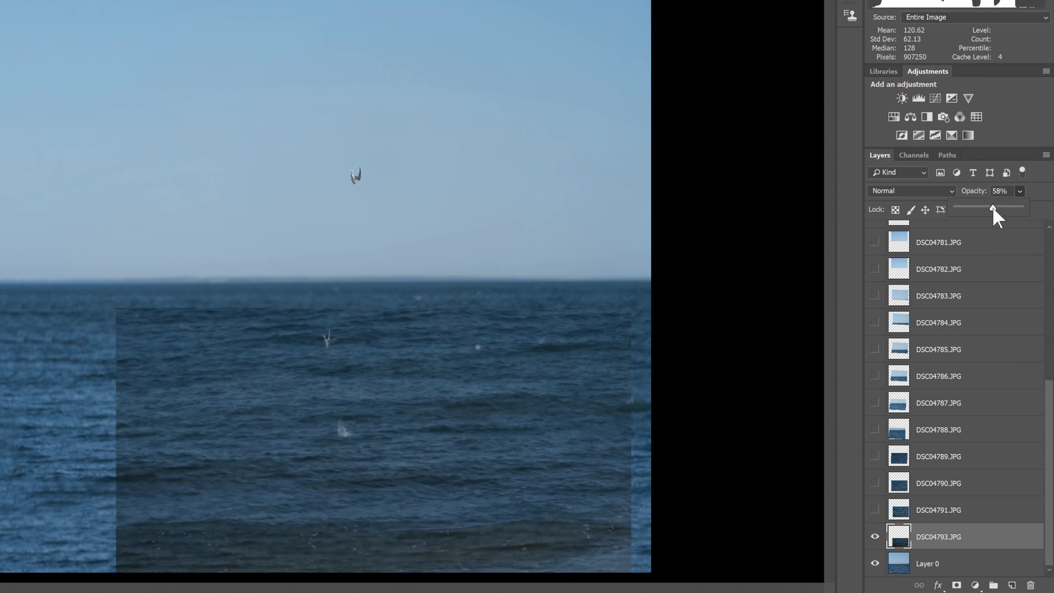
{"action": "left_click_drag", "start_coordinate": [994, 208], "coordinate": [988, 208]}
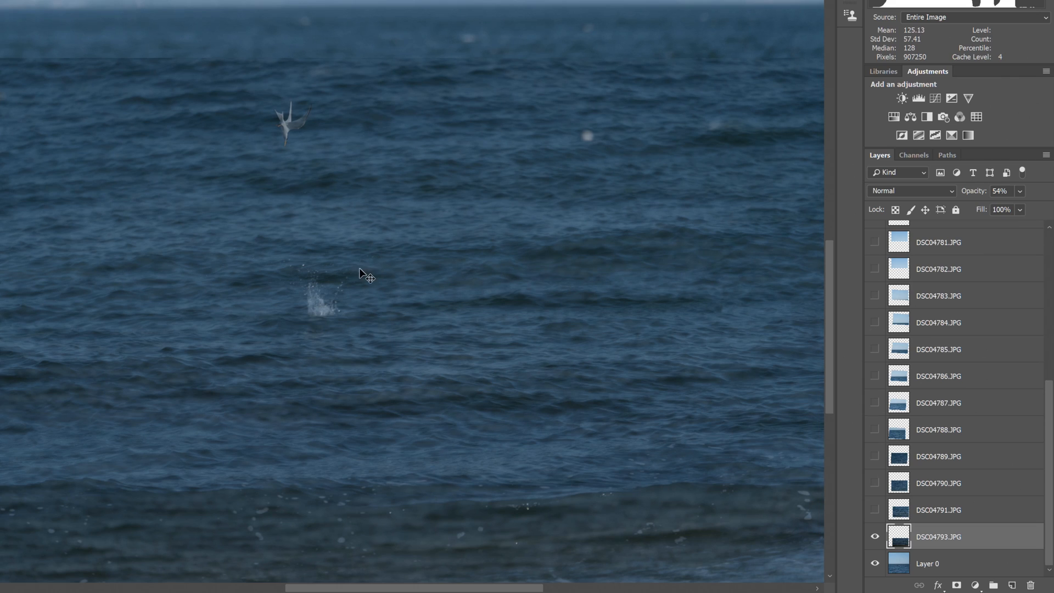
{"action": "left_click_drag", "start_coordinate": [366, 276], "coordinate": [386, 300]}
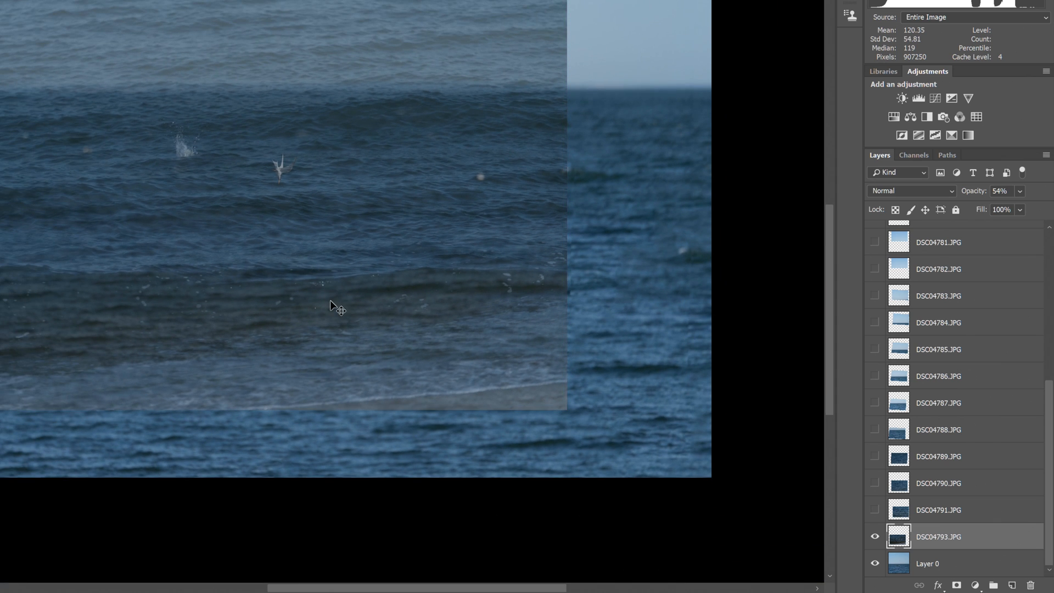
{"action": "left_click_drag", "start_coordinate": [334, 306], "coordinate": [380, 433]}
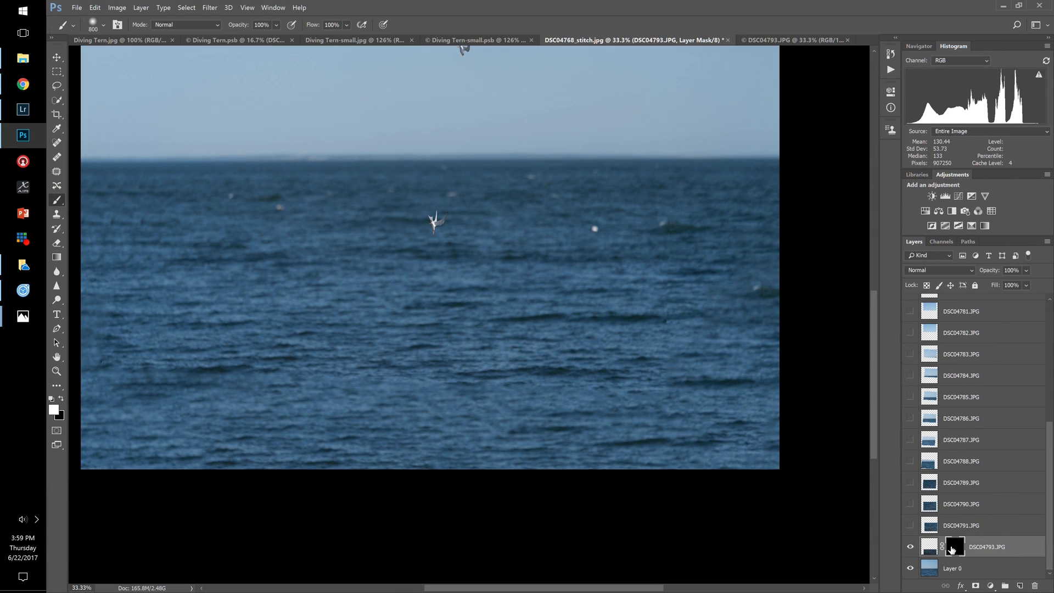
{"action": "mouse_move", "coordinate": [427, 380]}
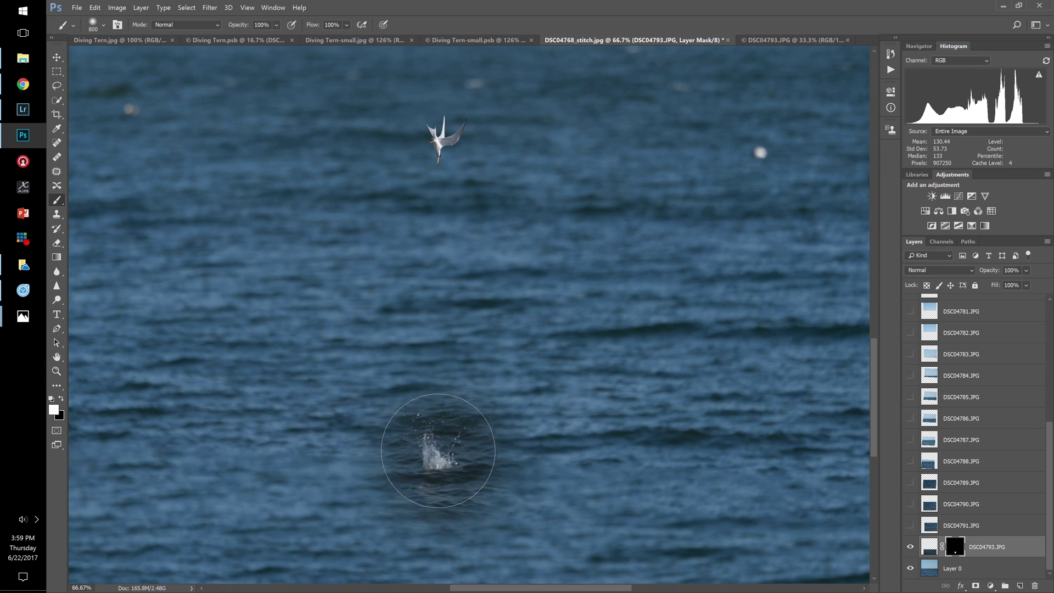
{"action": "mouse_move", "coordinate": [433, 543]}
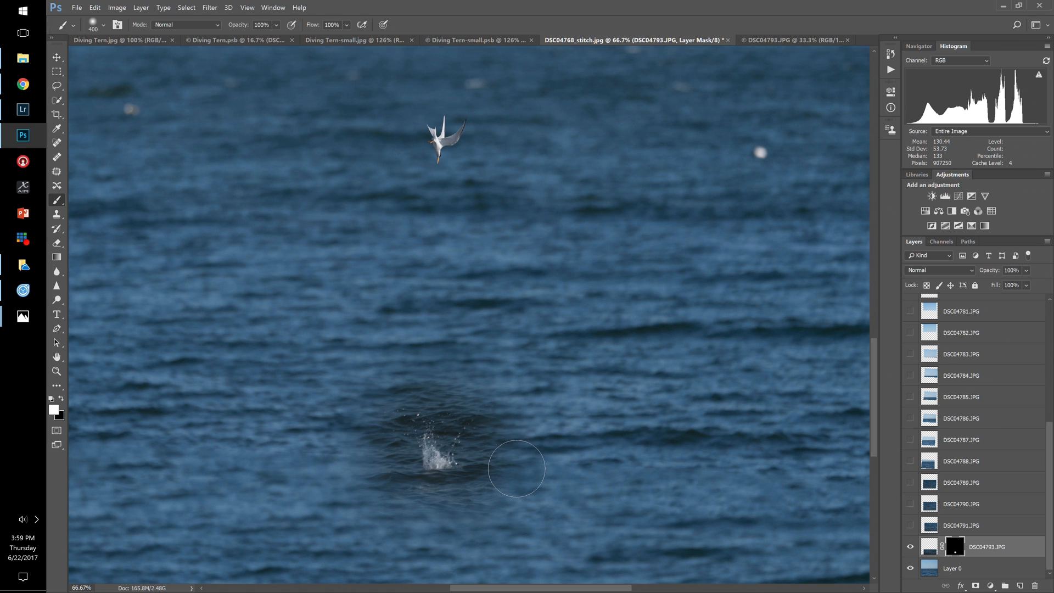
{"action": "mouse_move", "coordinate": [497, 474]}
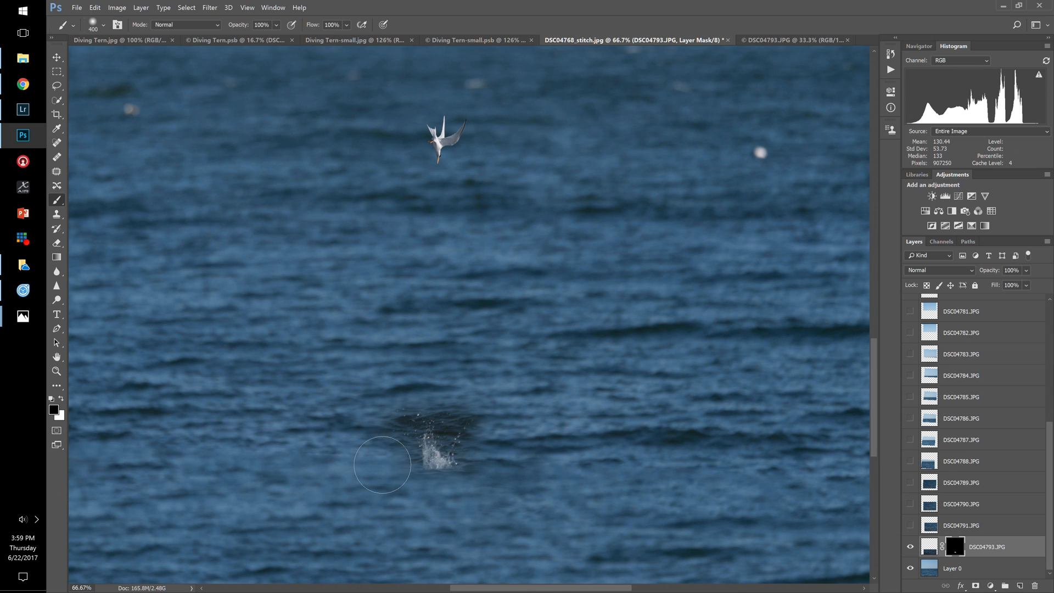
{"action": "mouse_move", "coordinate": [941, 544]}
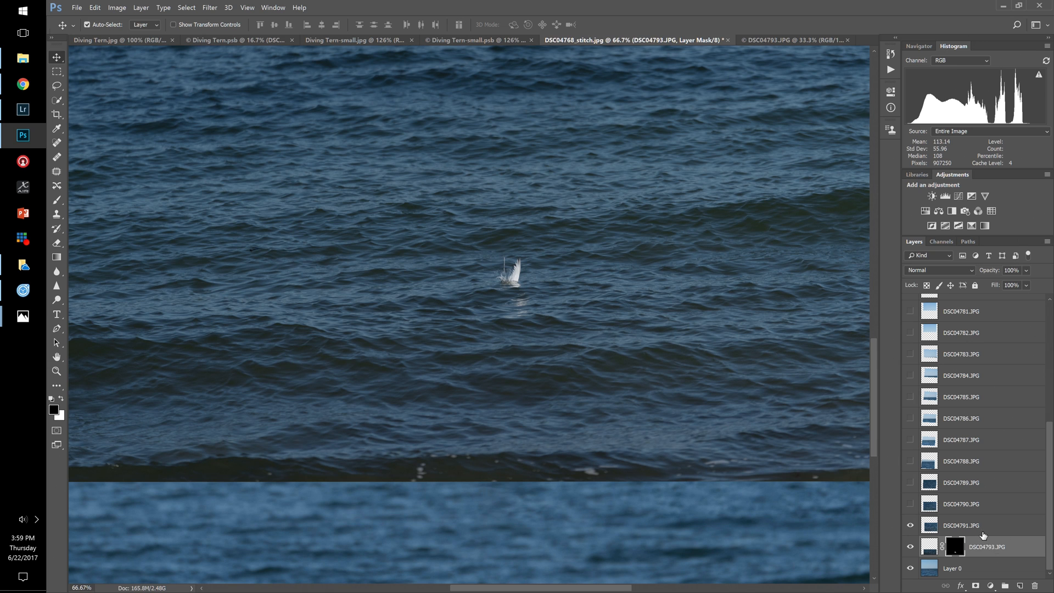
Show DSC04791 semi-transparent for alignment and paint its tern near the splash into view.
{"action": "left_click", "coordinate": [961, 525]}
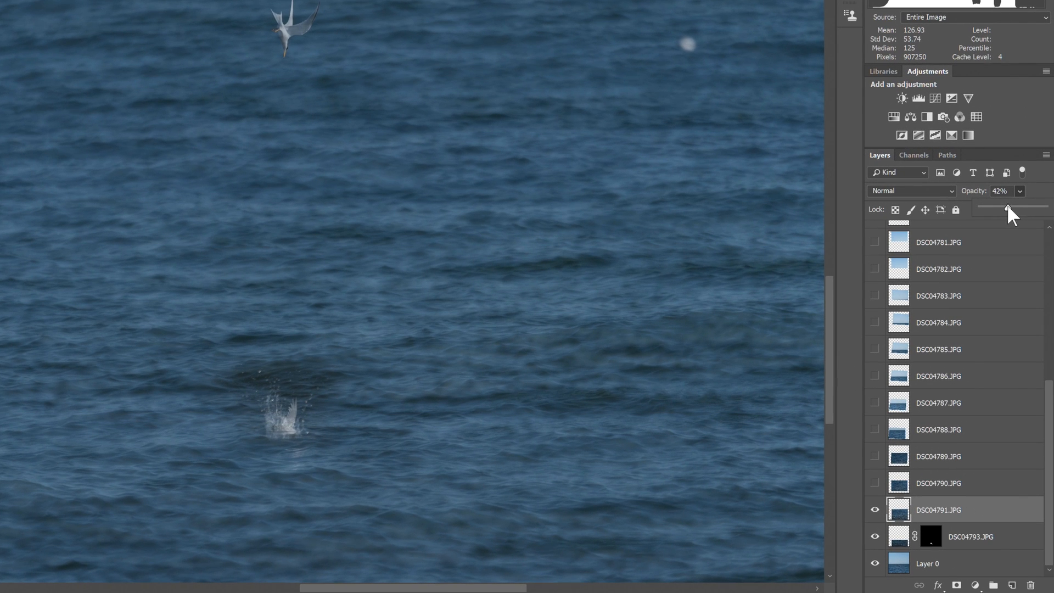
{"action": "left_click_drag", "start_coordinate": [1009, 209], "coordinate": [1047, 209]}
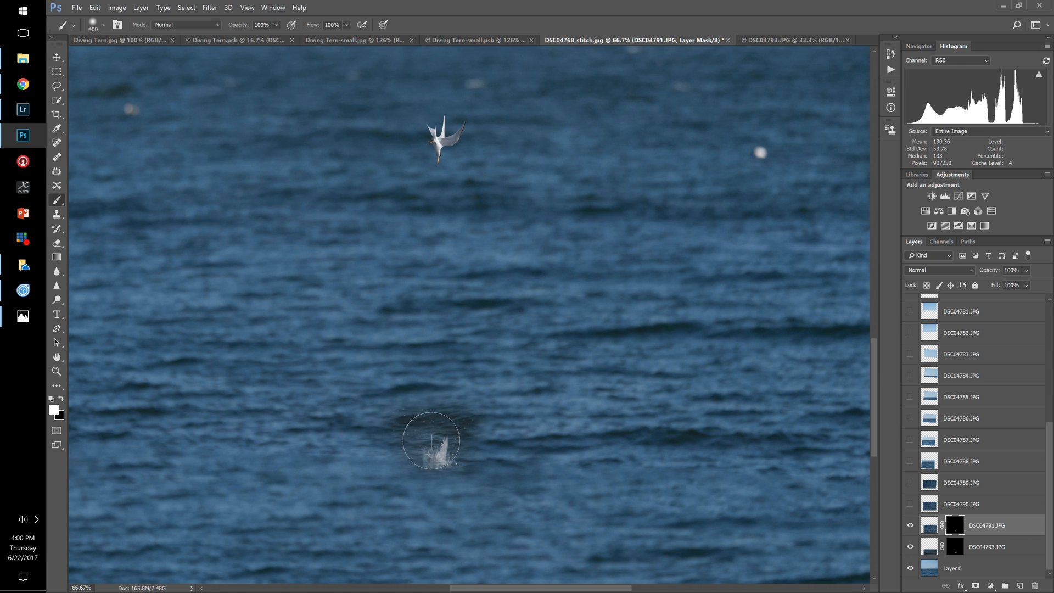
{"action": "left_click_drag", "start_coordinate": [430, 440], "coordinate": [556, 457]}
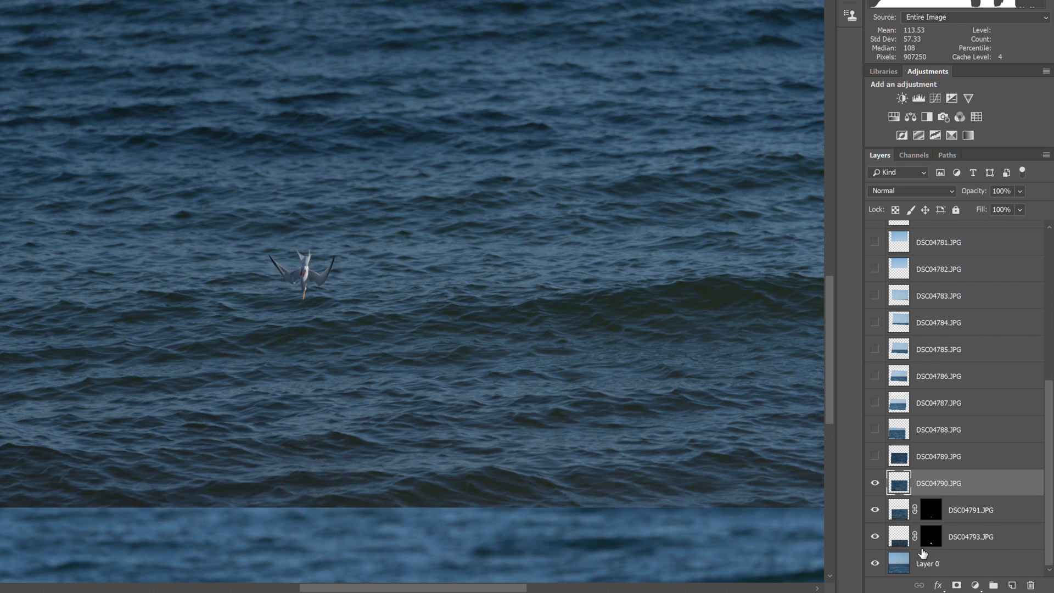
Paint DSC04790's diving tern above the splash into its mask, then show DSC04789.
{"action": "left_click", "coordinate": [958, 584]}
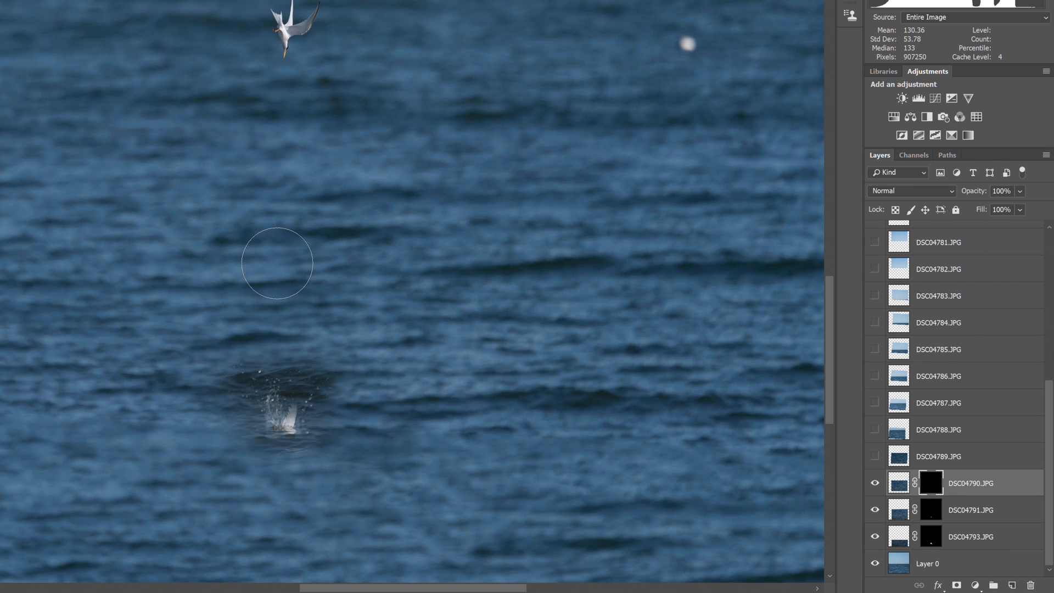
{"action": "left_click_drag", "start_coordinate": [275, 262], "coordinate": [309, 270]}
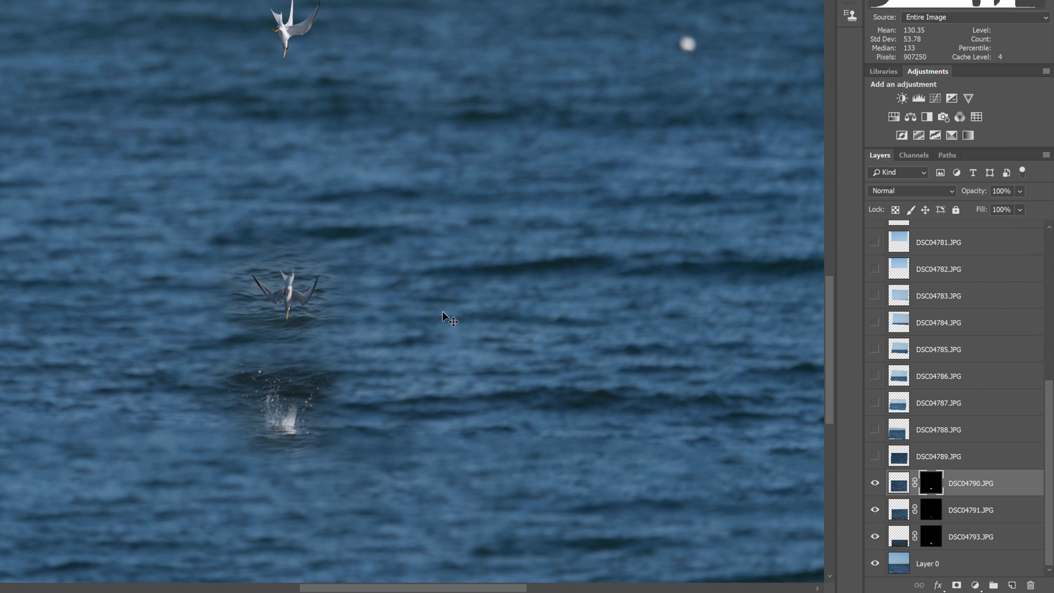
{"action": "left_click", "coordinate": [959, 457]}
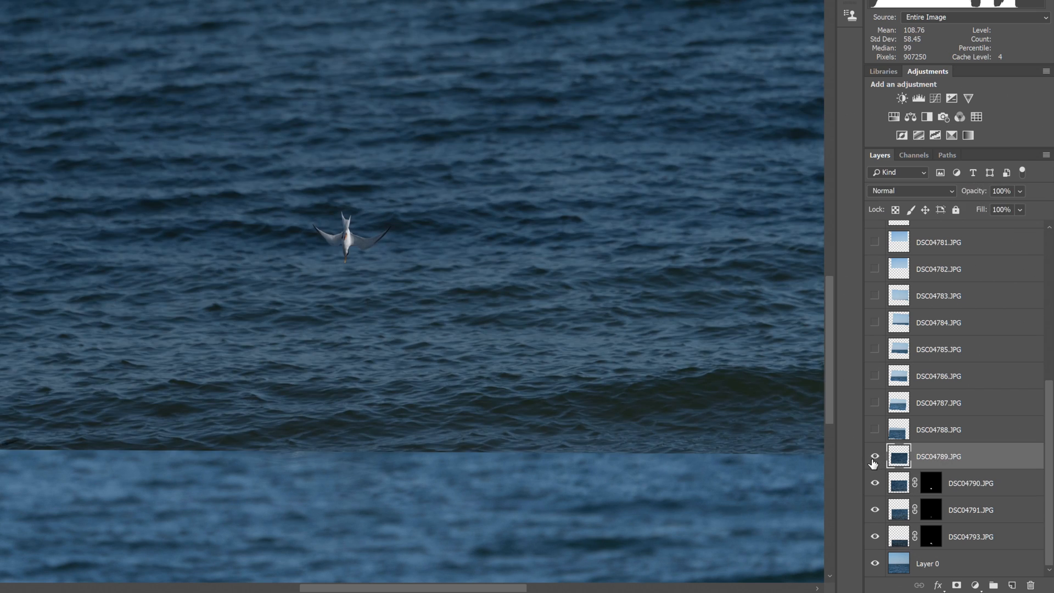
{"action": "left_click", "coordinate": [873, 456]}
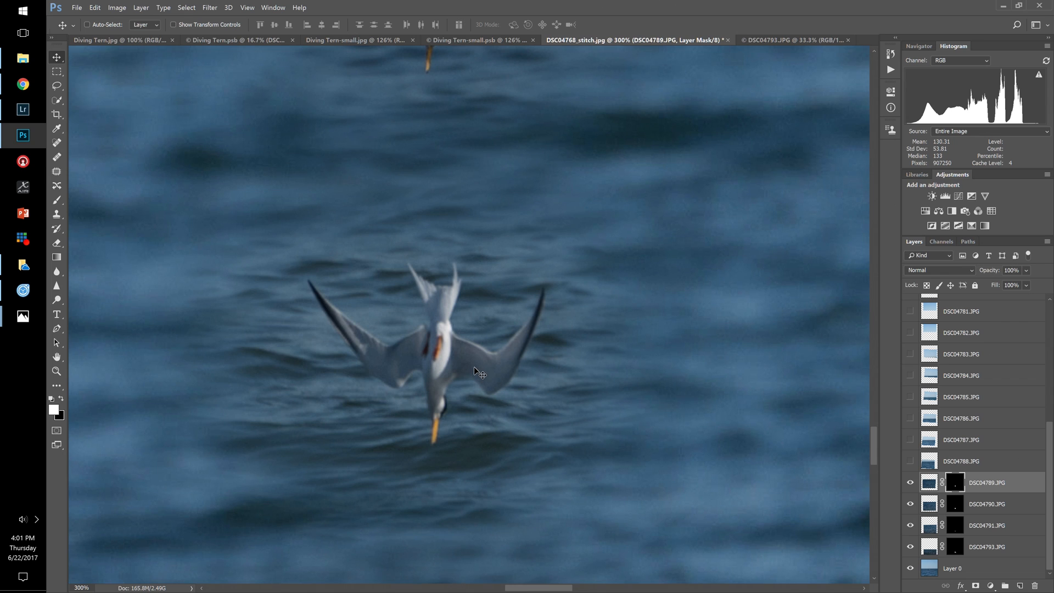
{"action": "mouse_move", "coordinate": [136, 171]}
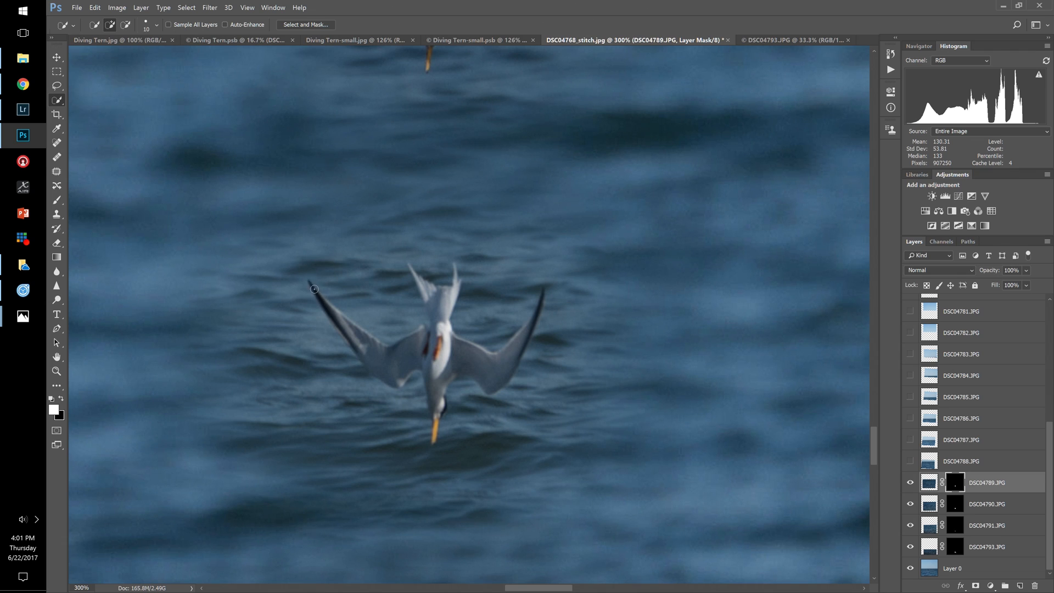
Quick-select the diving tern in frame DSC04789.
{"action": "left_click_drag", "start_coordinate": [312, 289], "coordinate": [390, 380]}
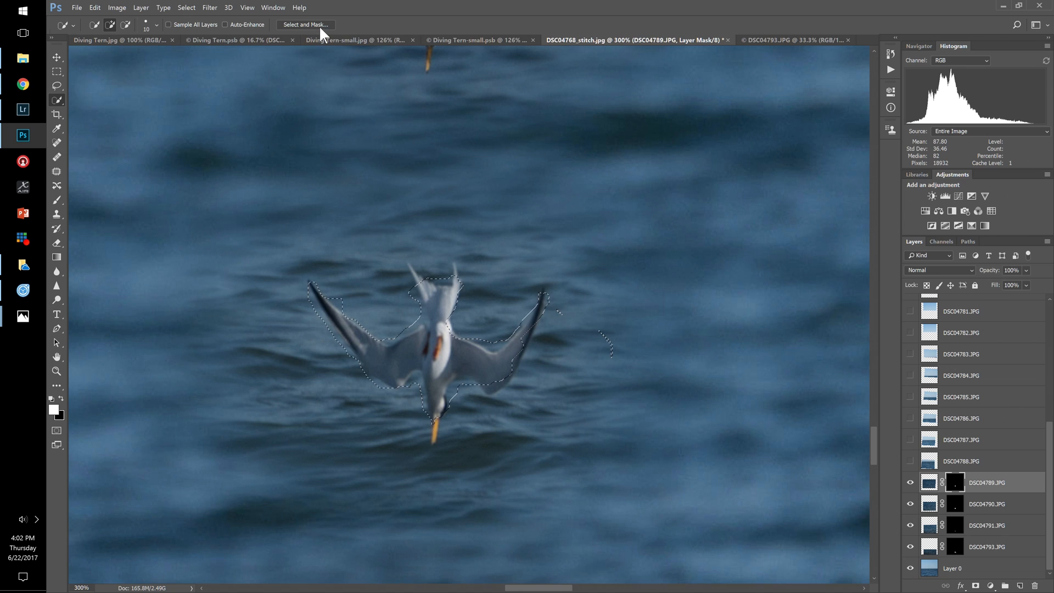
Refine the tern selection with a 7 px smart radius, brushing wing and body edges.
{"action": "left_click", "coordinate": [305, 25]}
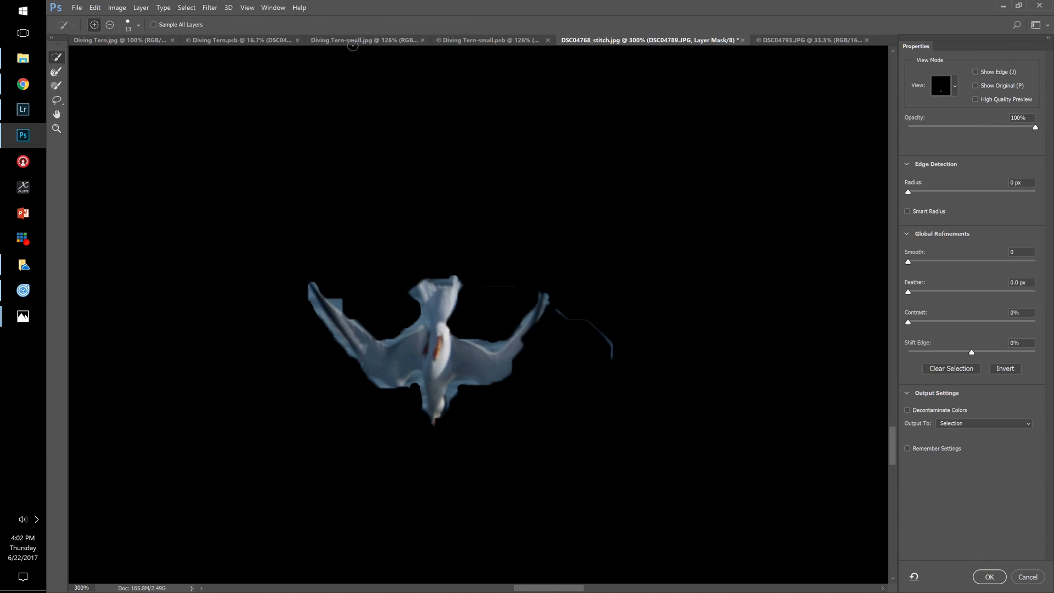
{"action": "mouse_move", "coordinate": [920, 189]}
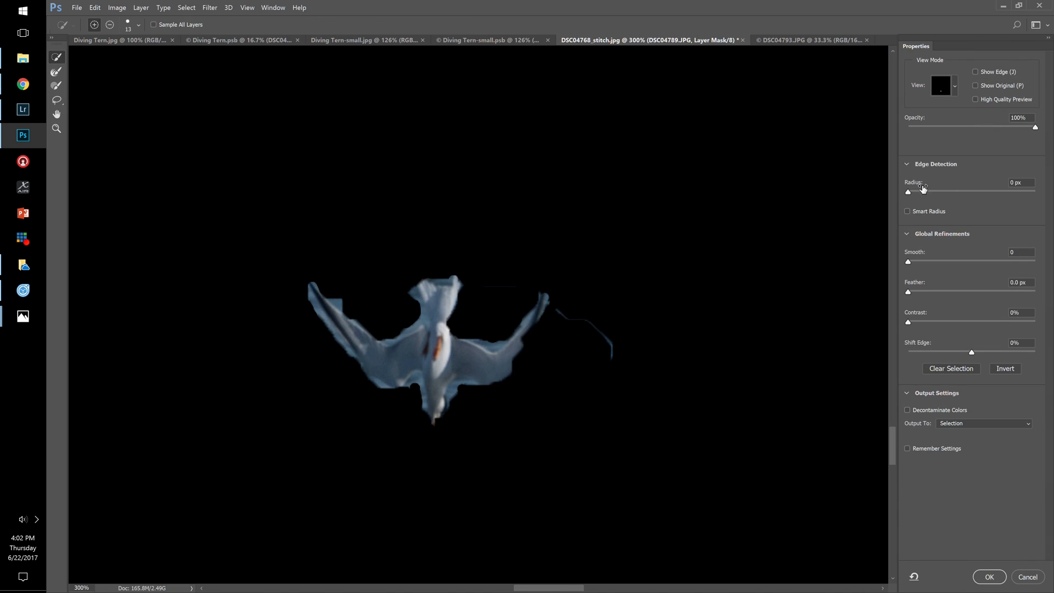
{"action": "left_click_drag", "start_coordinate": [908, 191], "coordinate": [971, 191]}
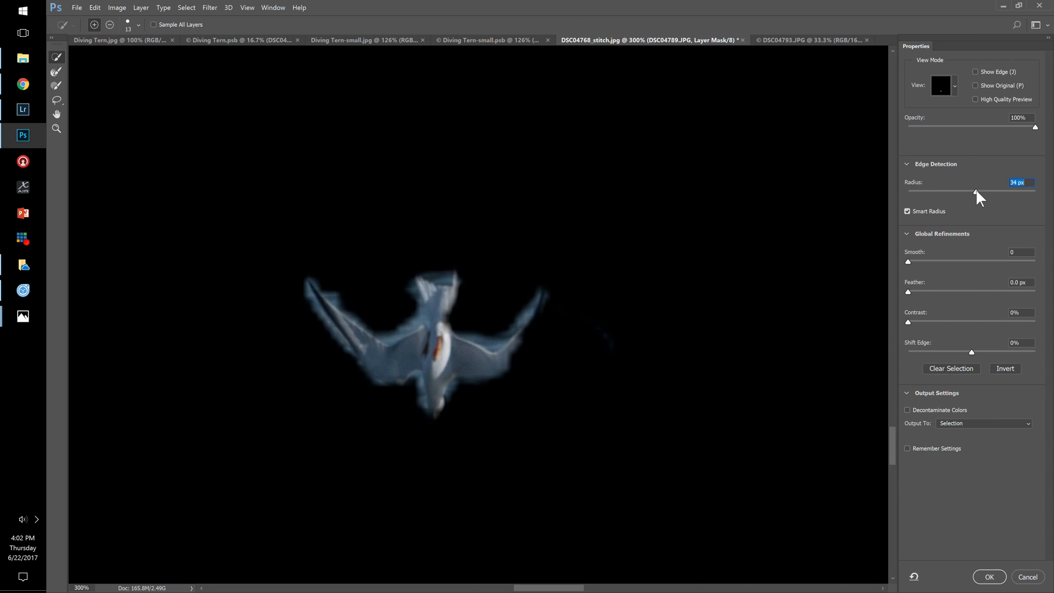
{"action": "left_click_drag", "start_coordinate": [979, 191], "coordinate": [966, 191]}
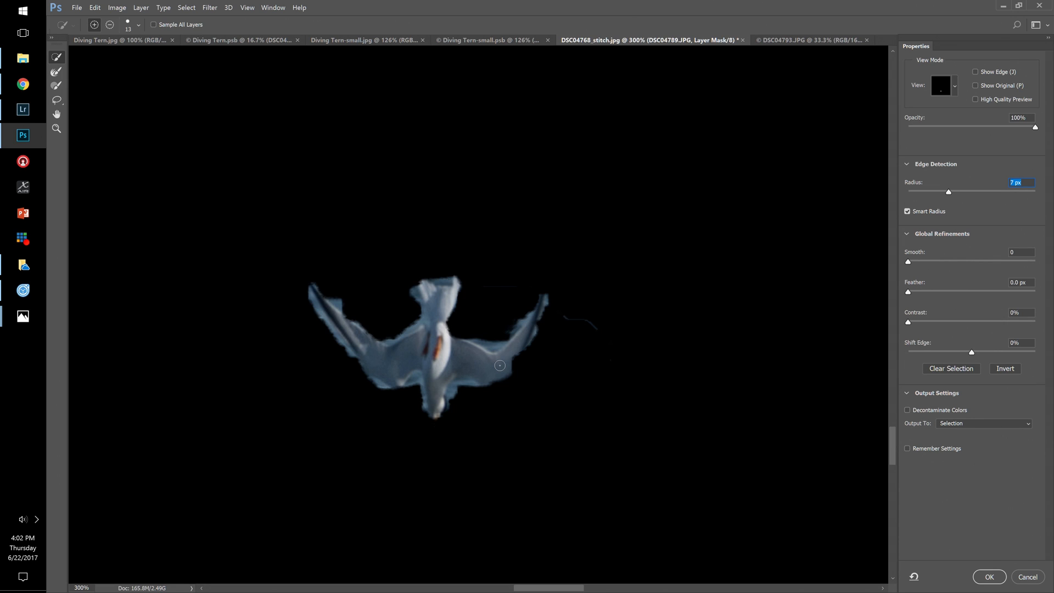
{"action": "left_click_drag", "start_coordinate": [500, 365], "coordinate": [482, 377]}
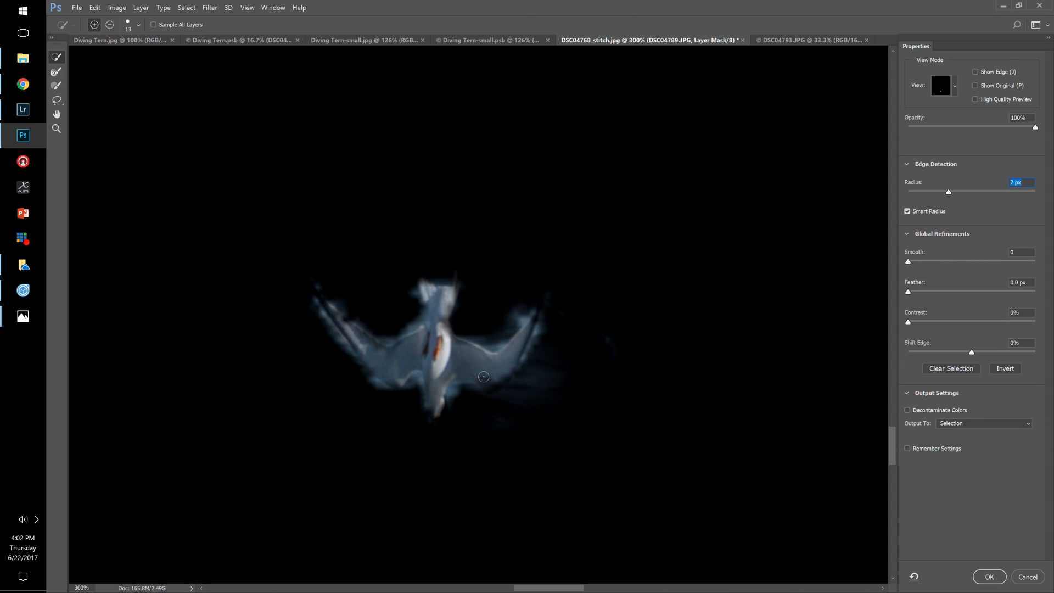
{"action": "left_click_drag", "start_coordinate": [482, 377], "coordinate": [514, 387]}
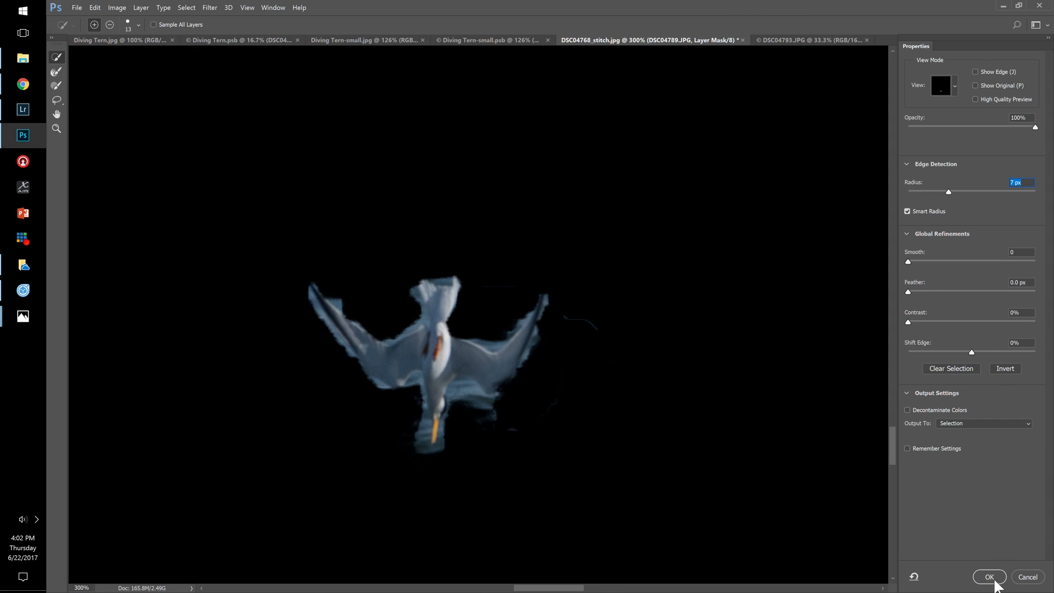
{"action": "mouse_move", "coordinate": [1001, 584]}
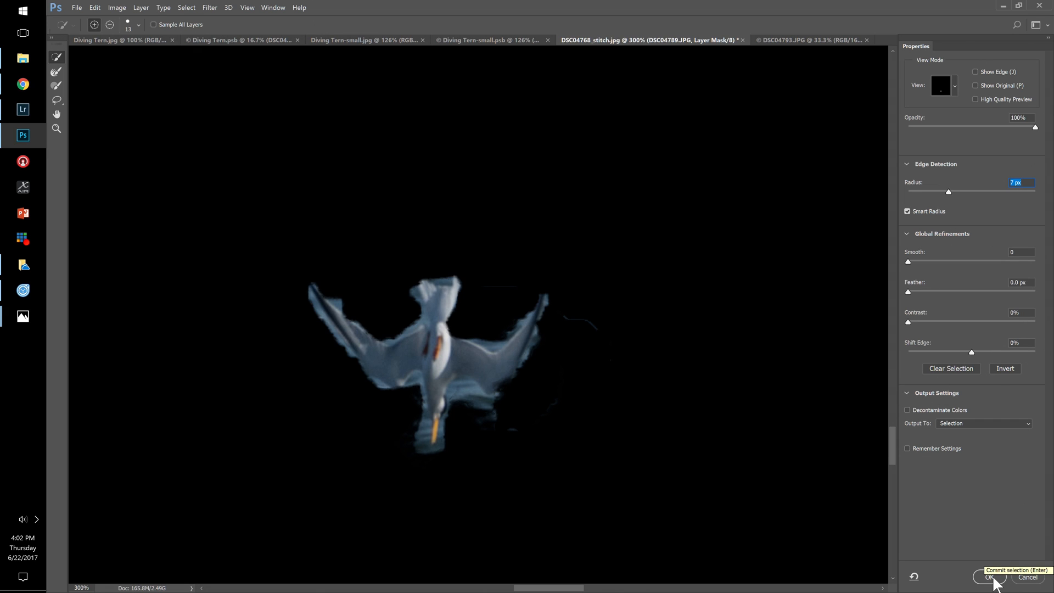
{"action": "left_click", "coordinate": [990, 577]}
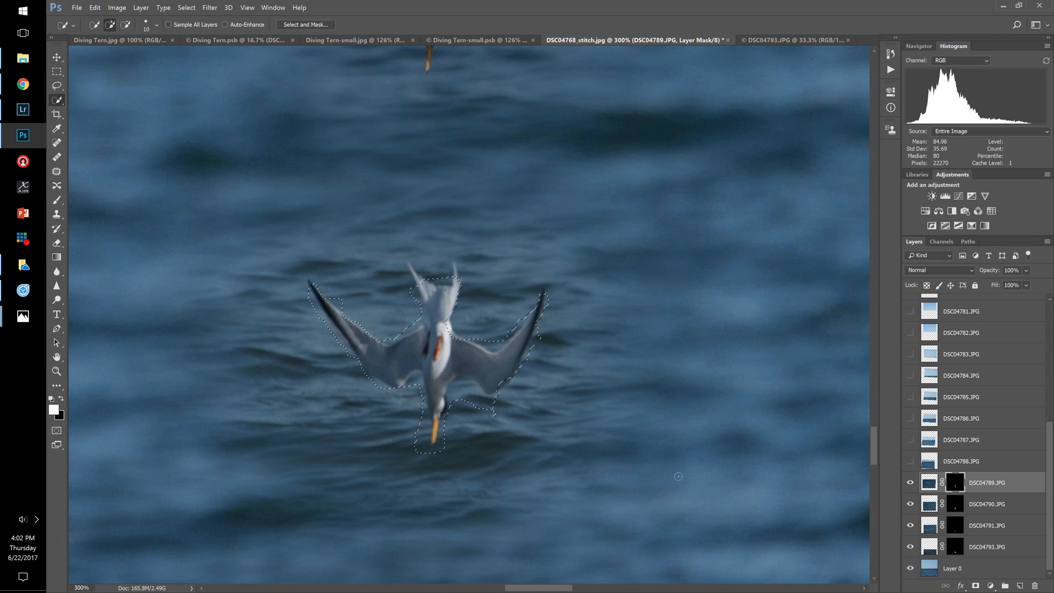